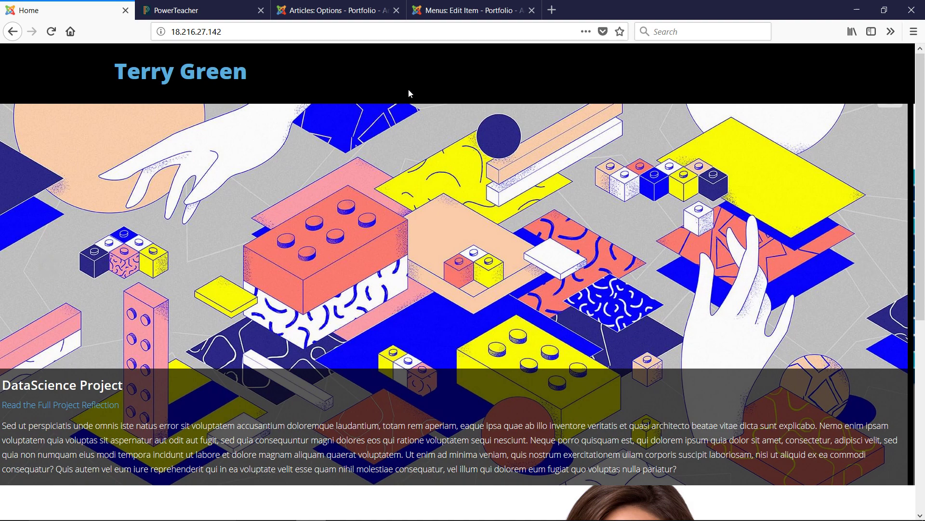
- Switch to the Joomla administrator and bring up the site modules list
scroll("down", 3)
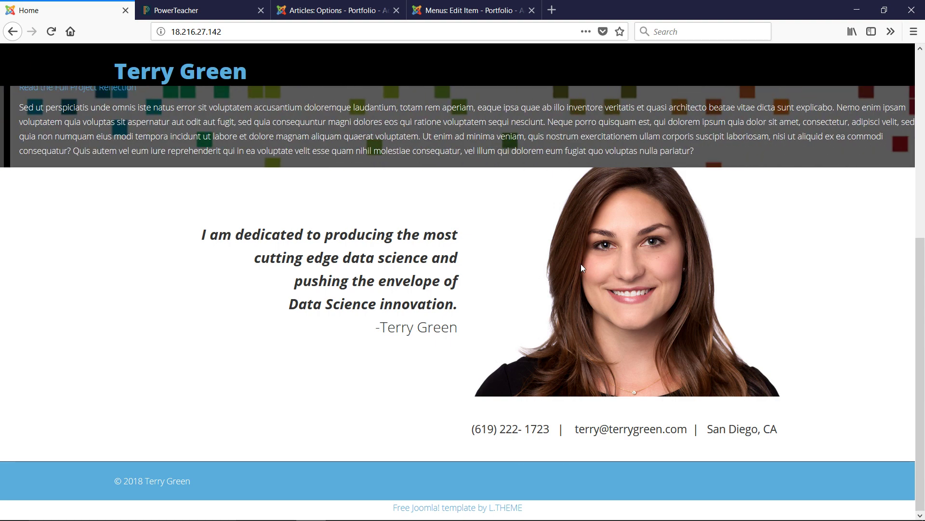
left_click(338, 9)
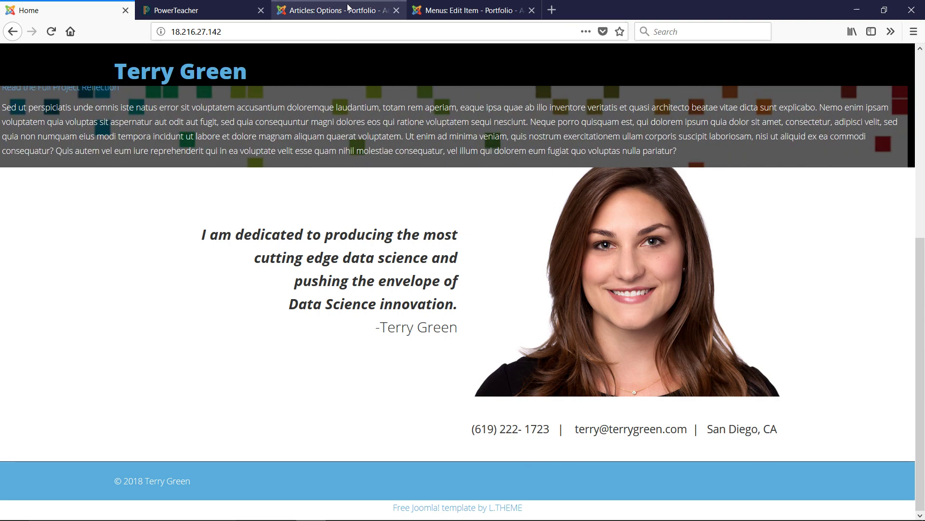
left_click(331, 9)
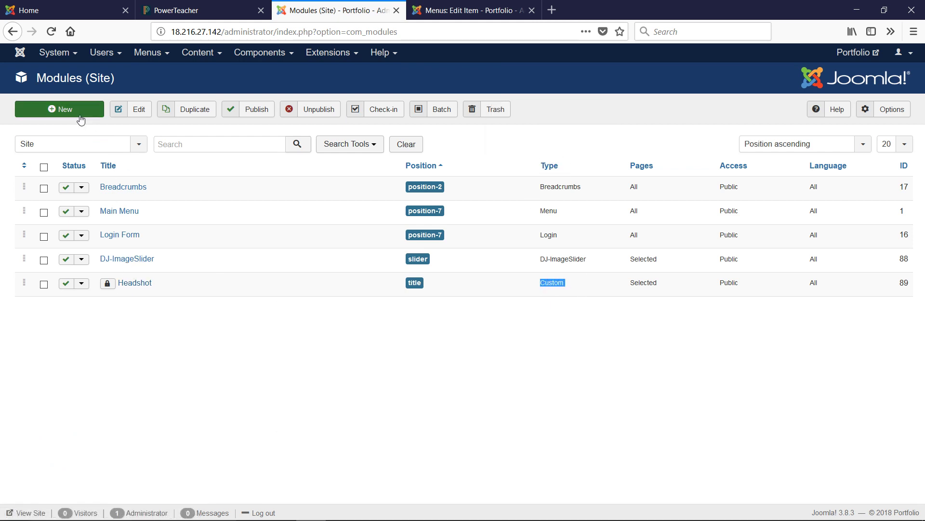
- Start a new module, cancel it, and open the Headshot module for editing
left_click(59, 109)
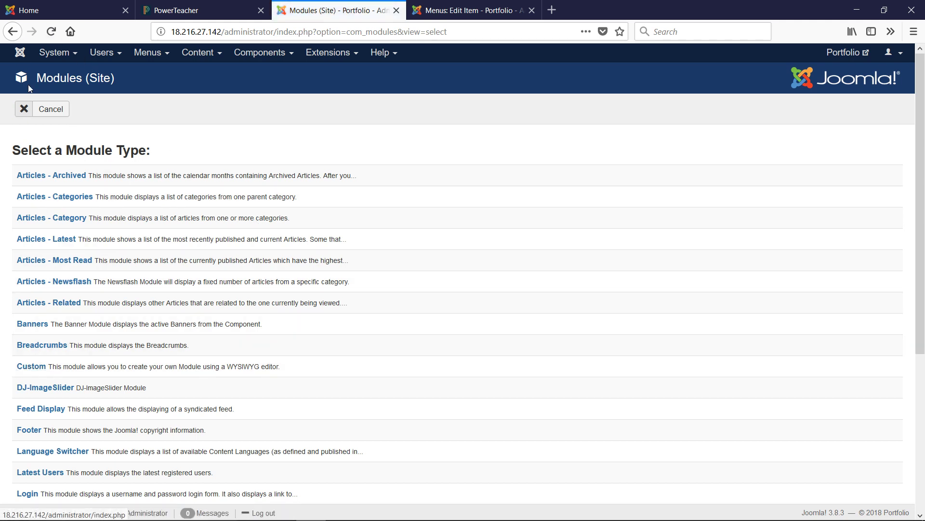
left_click(50, 109)
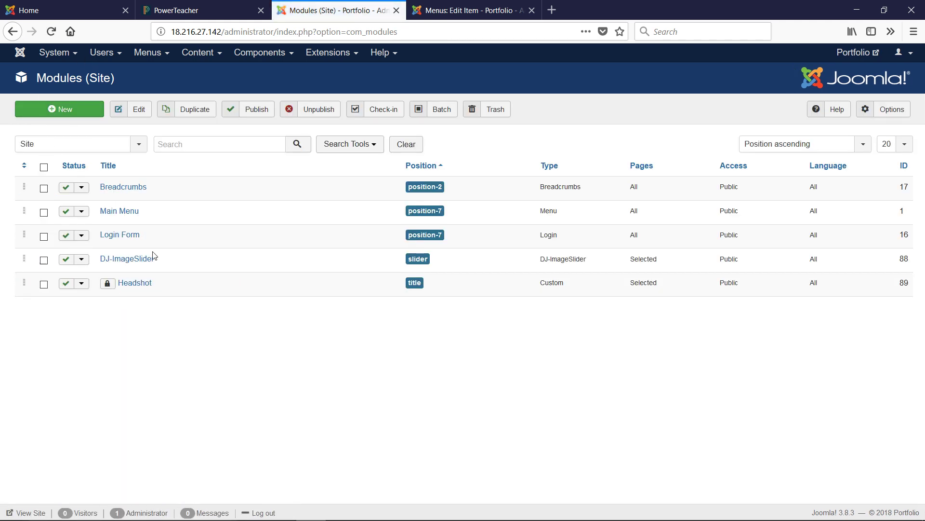
left_click(134, 283)
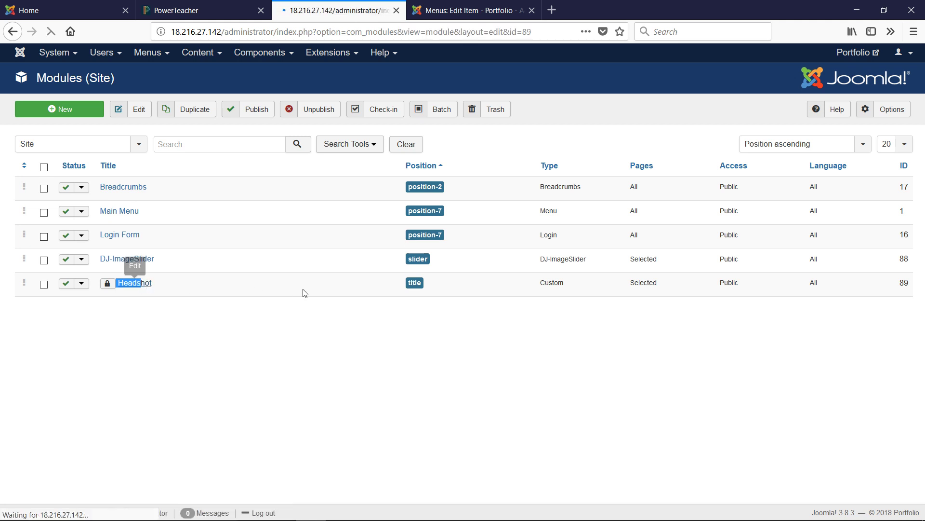
left_click(134, 283)
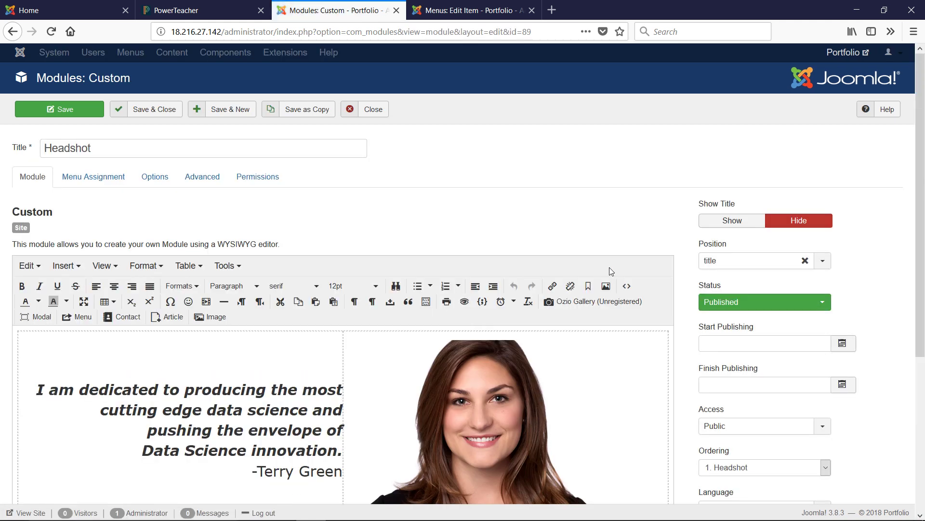
scroll("down", 3)
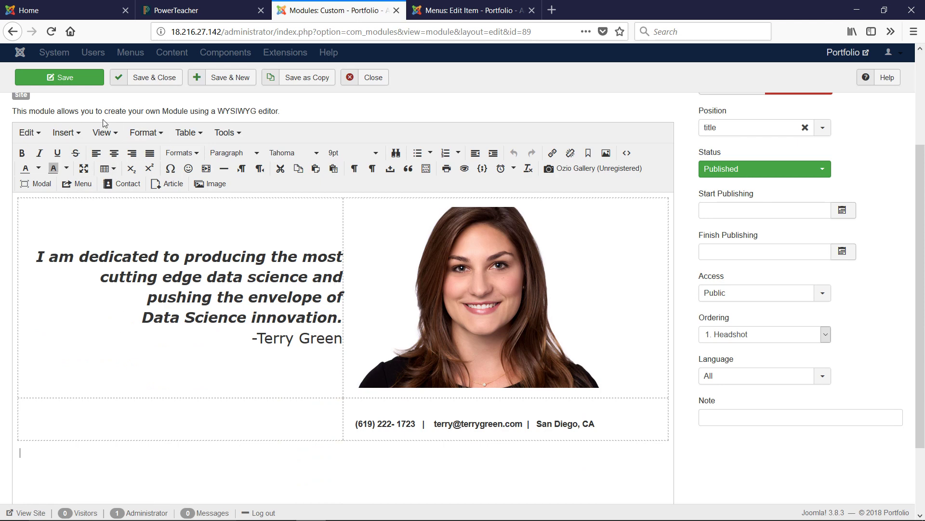
left_click(186, 132)
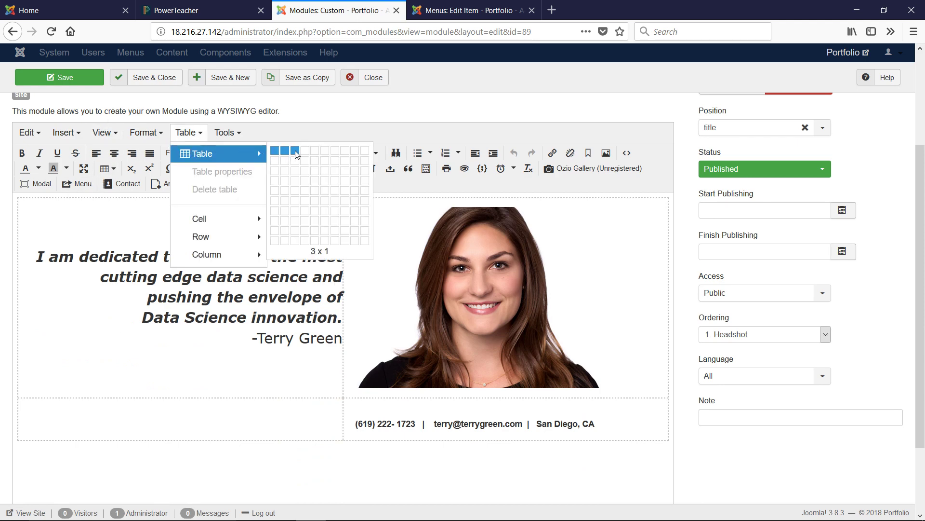
mouse_move(280, 171)
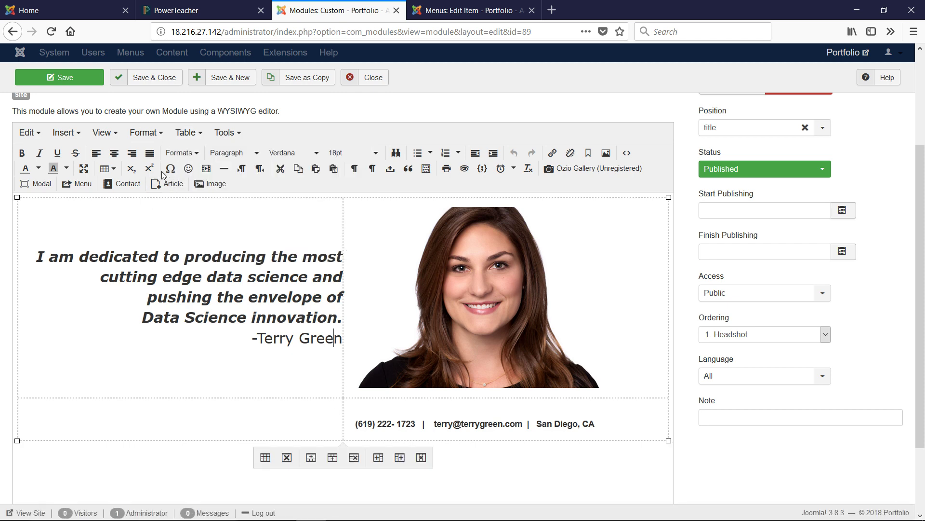
left_click(186, 133)
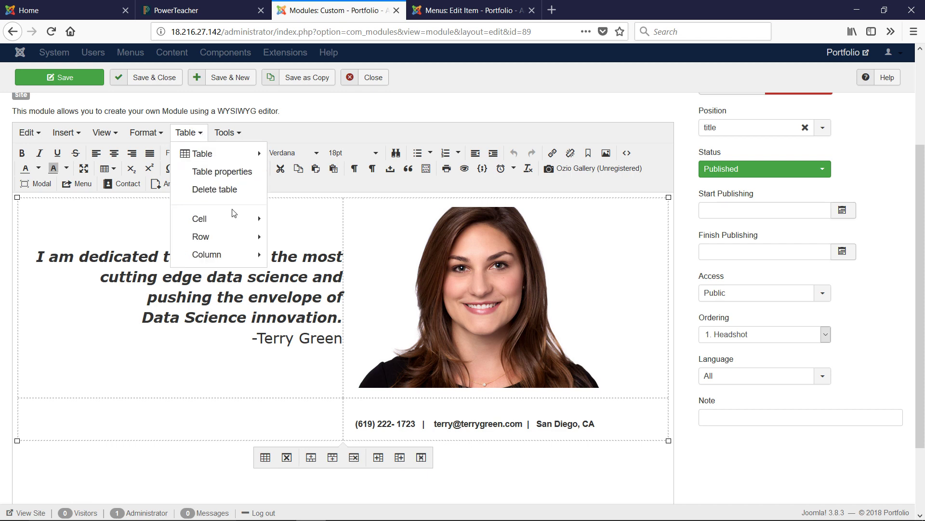
left_click(222, 171)
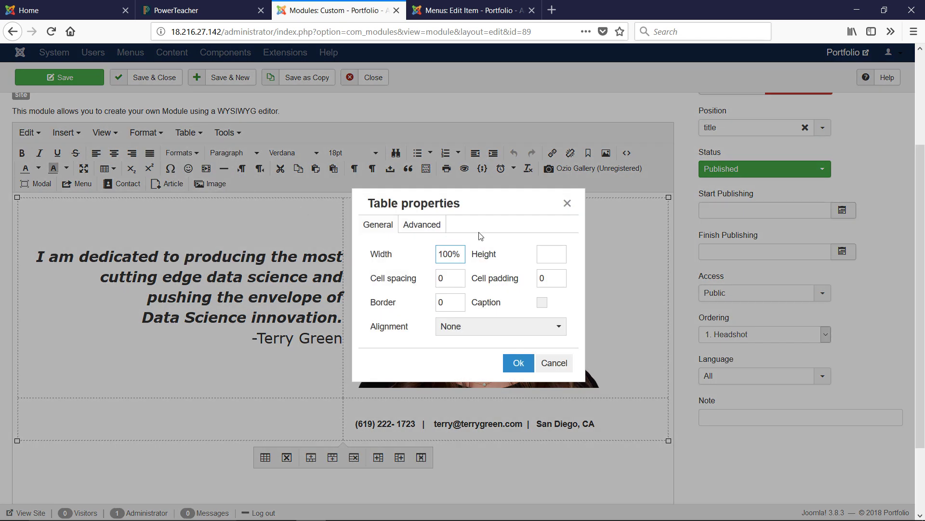
triple_click(450, 254)
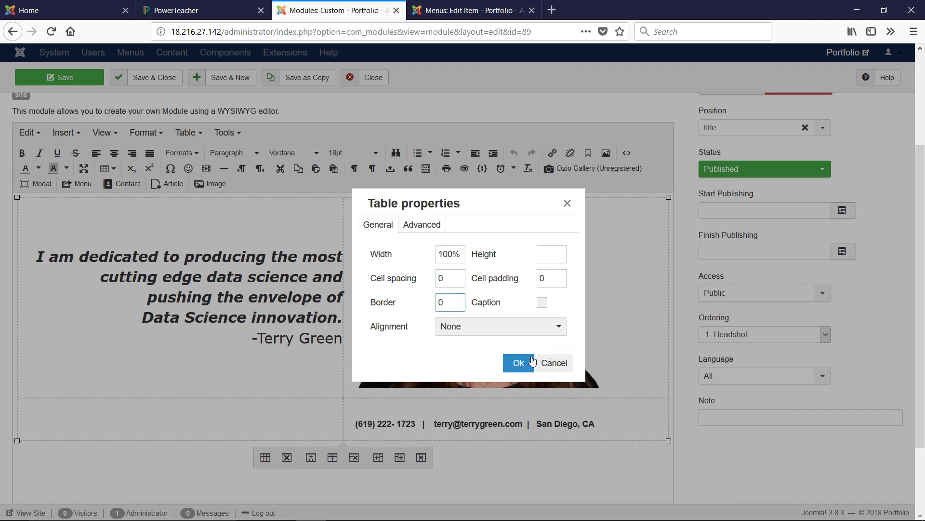
left_click(518, 363)
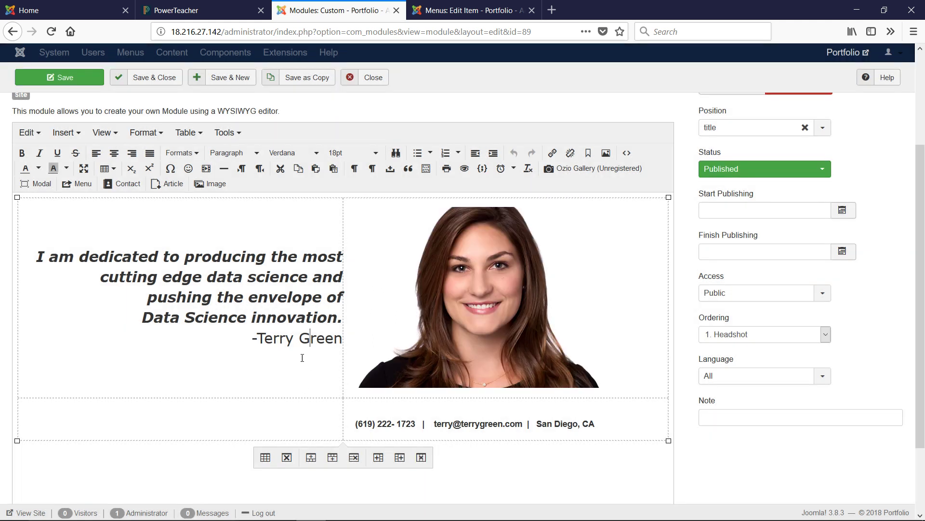
- Inspect the quote cell's properties without changes and select the headshot photo
left_click(186, 133)
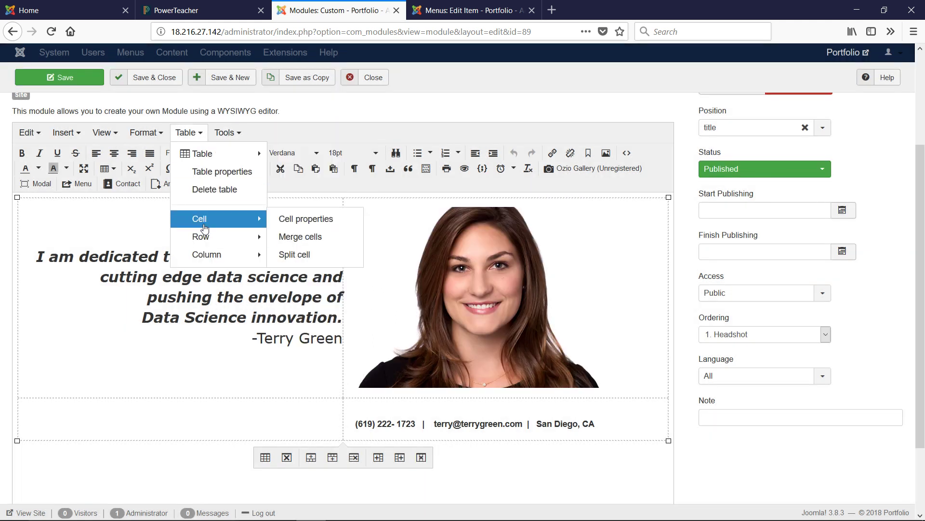
left_click(305, 219)
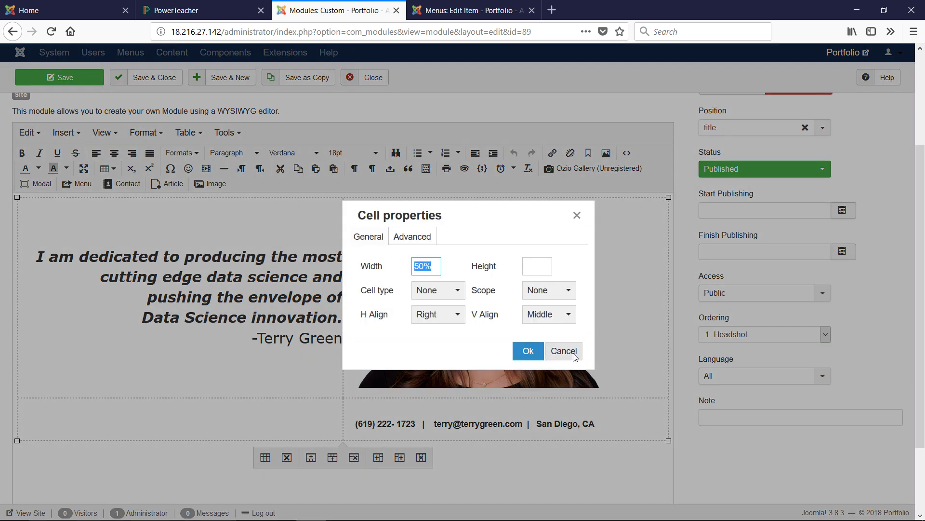
left_click(562, 351)
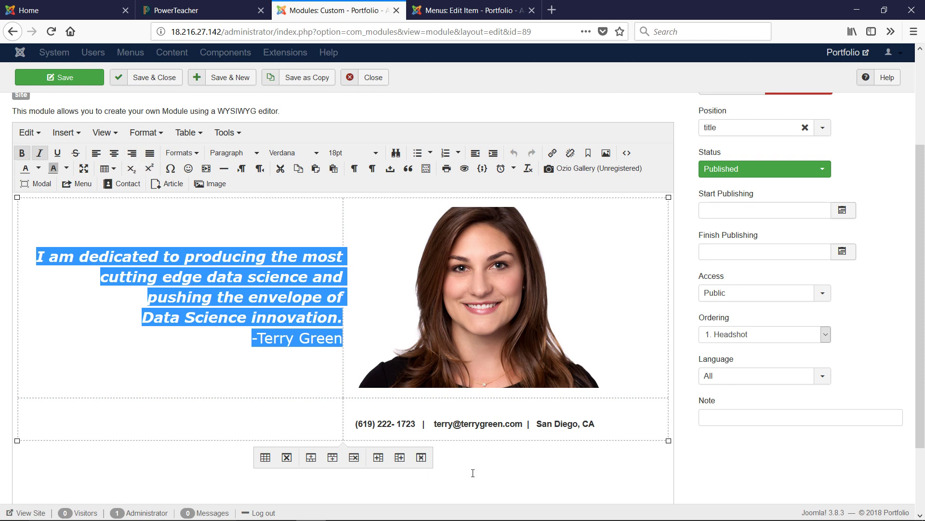
left_click(484, 295)
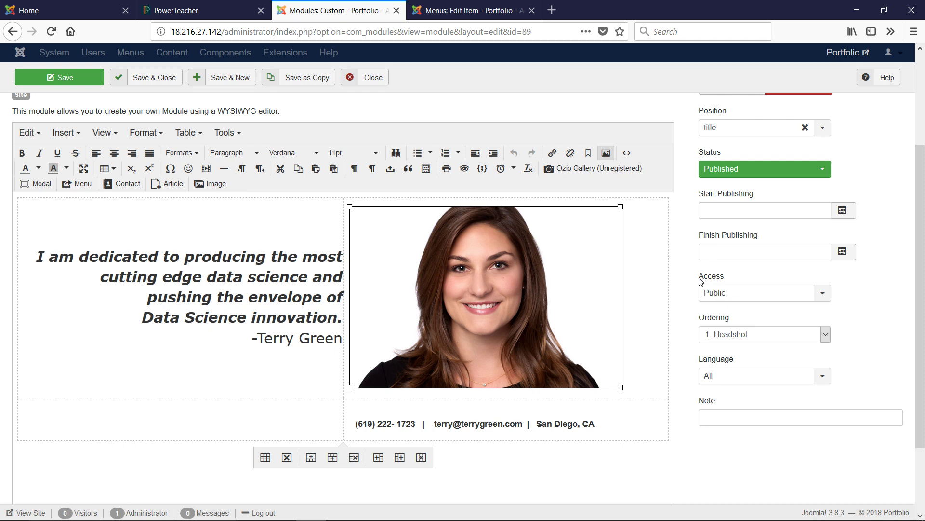
mouse_move(647, 309)
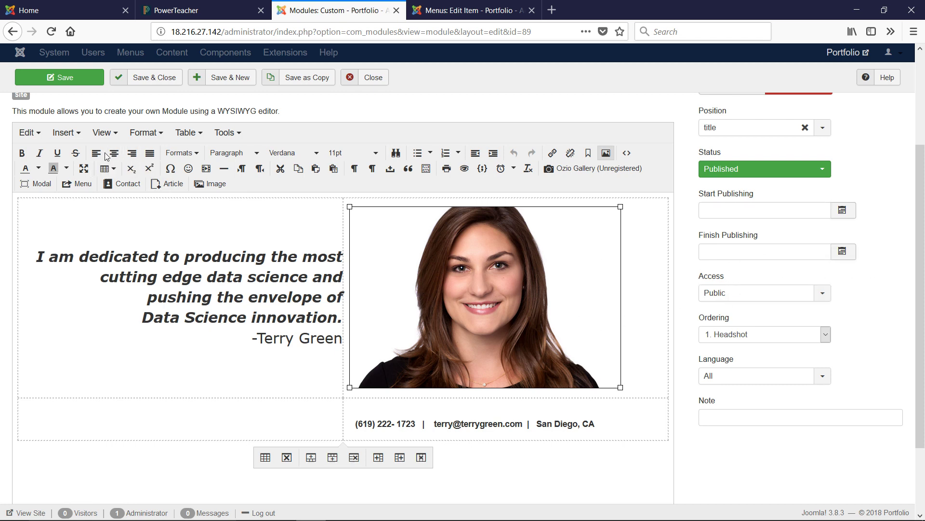
mouse_move(580, 406)
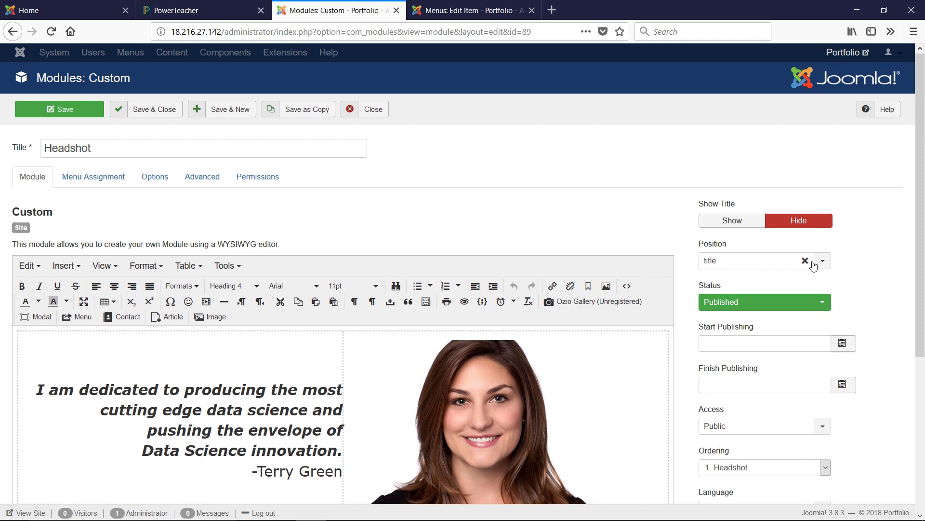
- Close the Data Visualization menu item and go to the site template styles
left_click(466, 10)
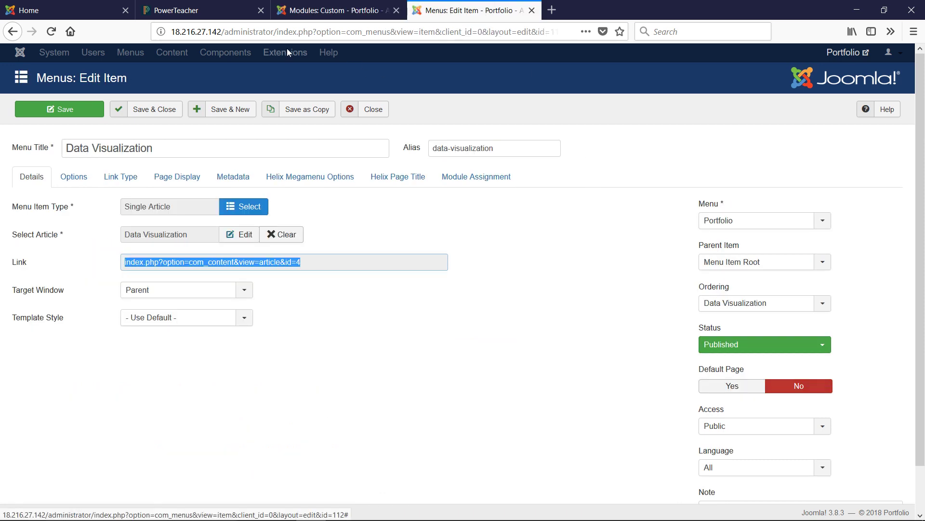
left_click(365, 109)
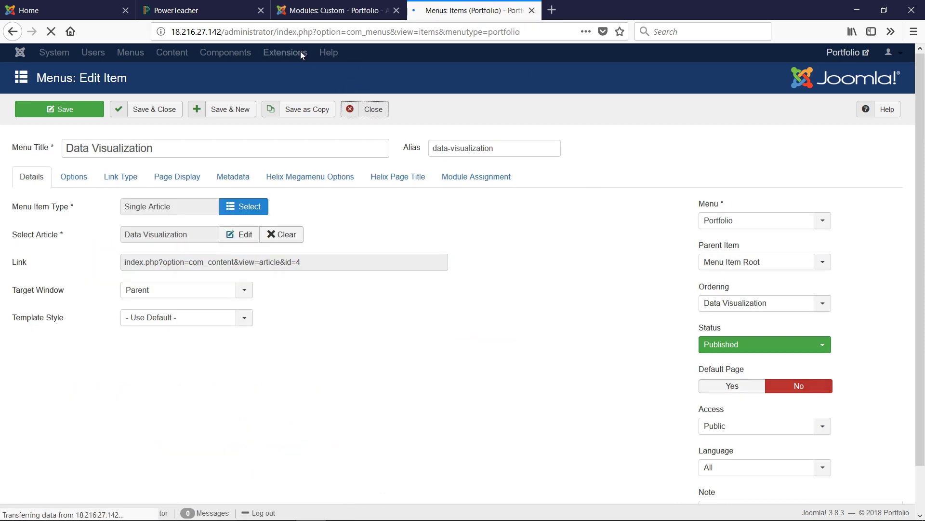
left_click(286, 52)
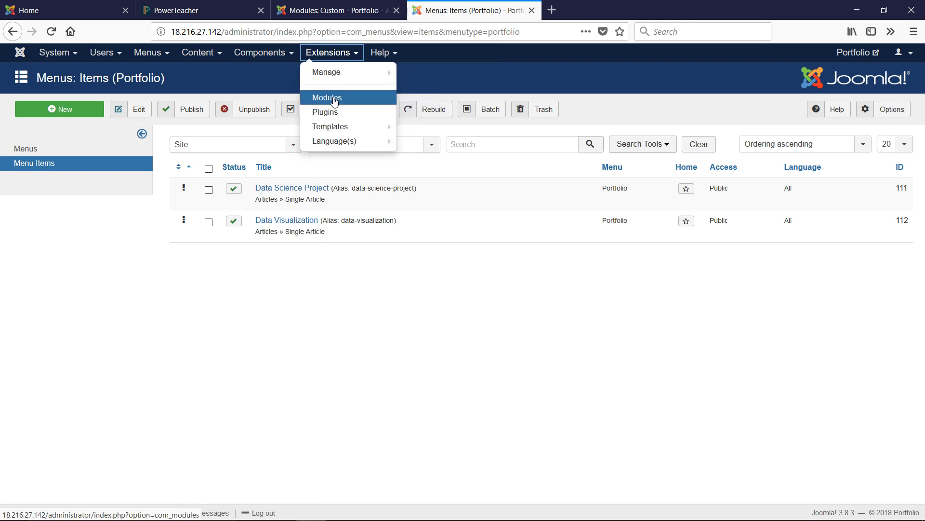
left_click(327, 97)
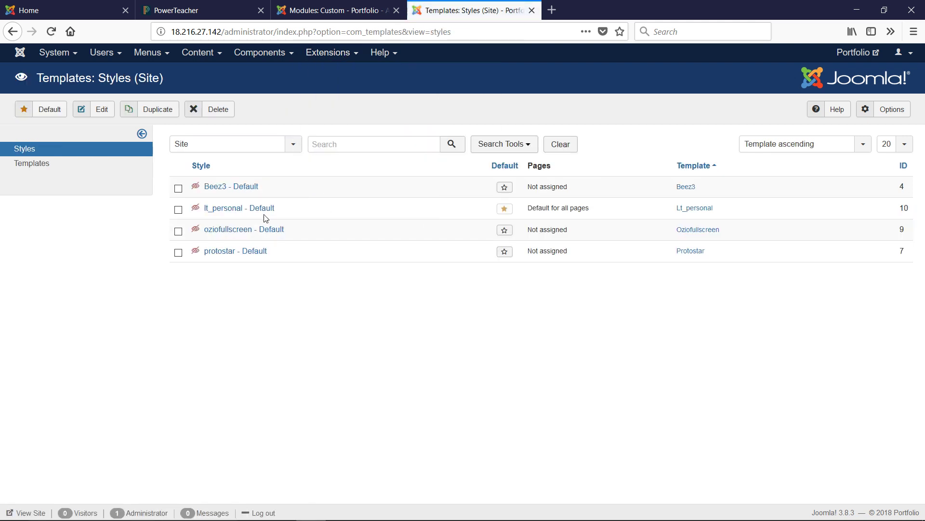
- Review the lt_personal Default layout rows (title below slider), then return to the Headshot module
left_click(238, 208)
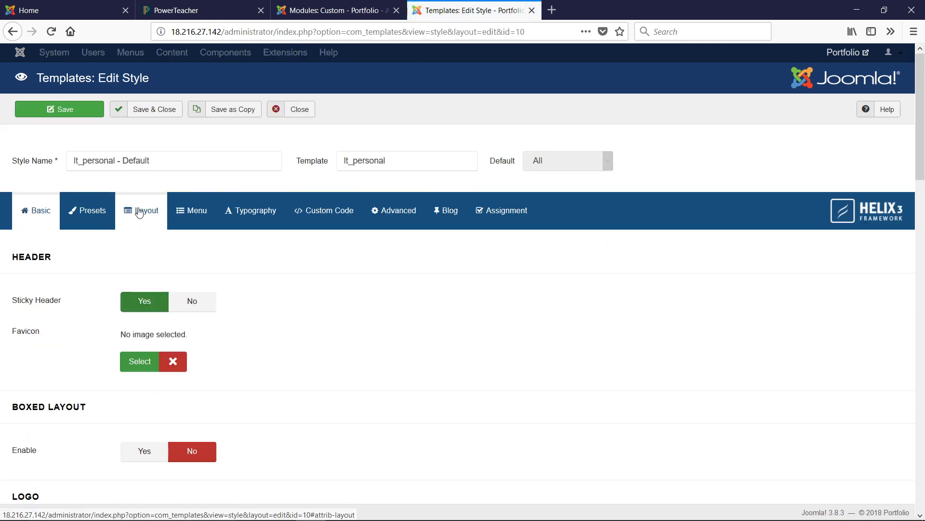
left_click(145, 211)
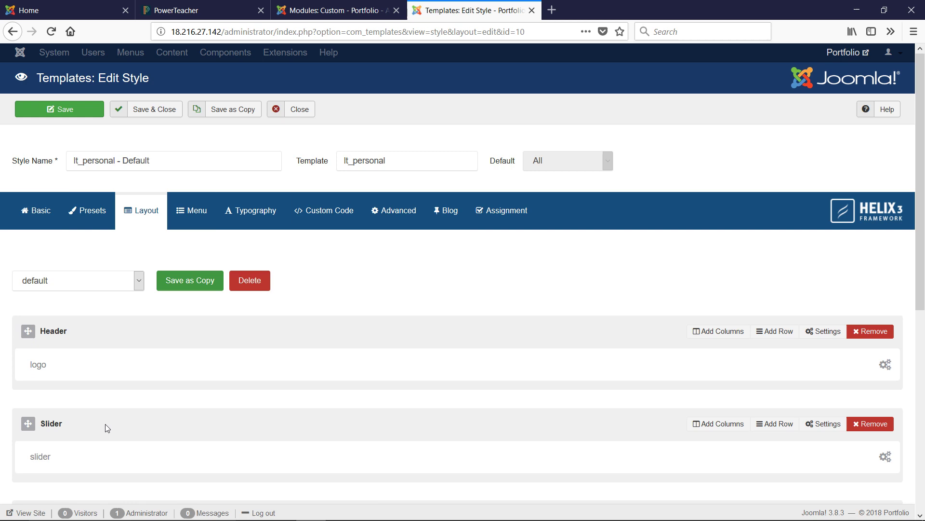
scroll("down", 3)
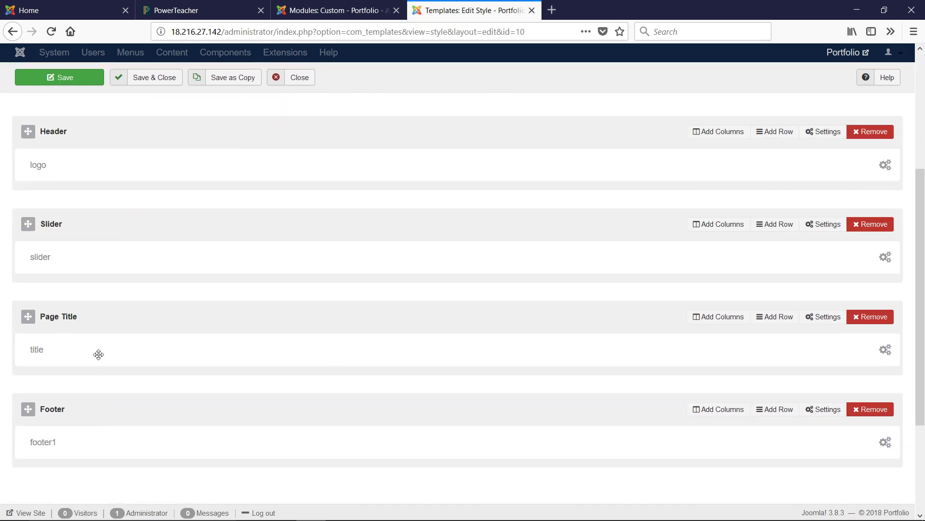
mouse_move(227, 122)
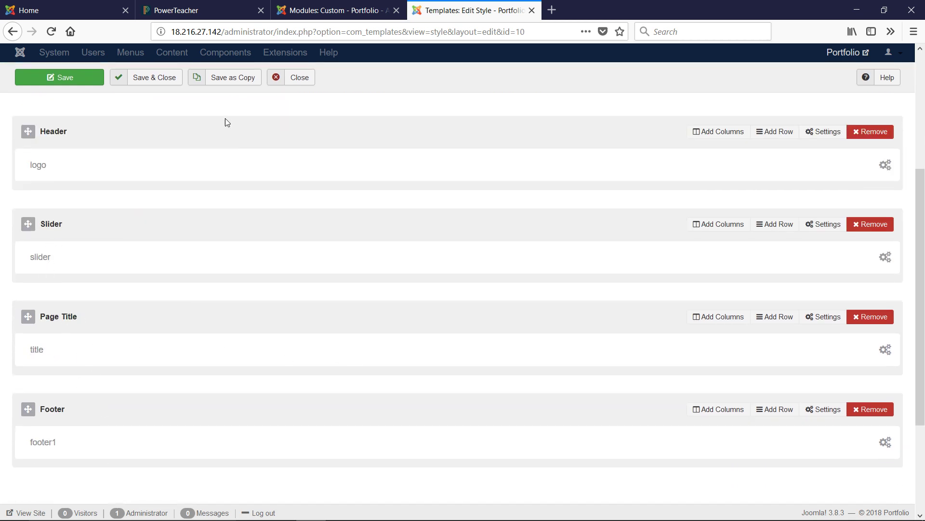
left_click(331, 10)
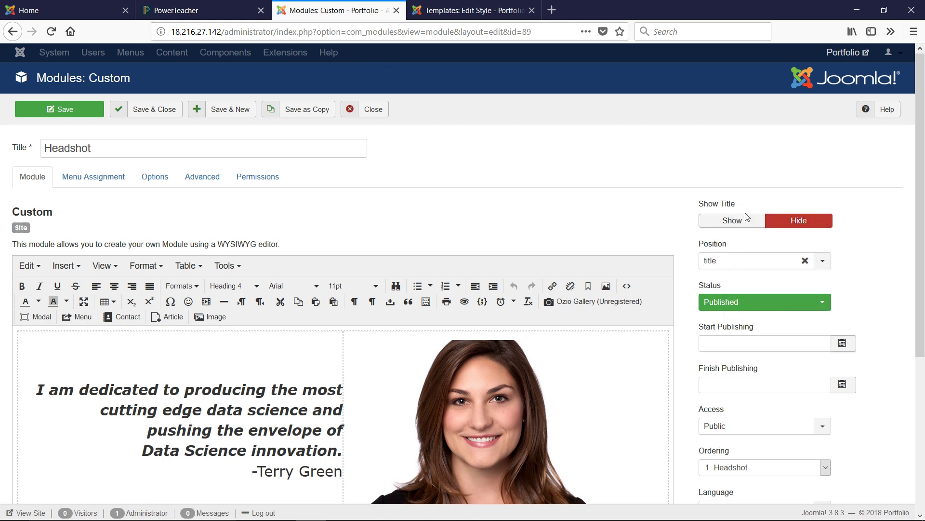
mouse_move(716, 203)
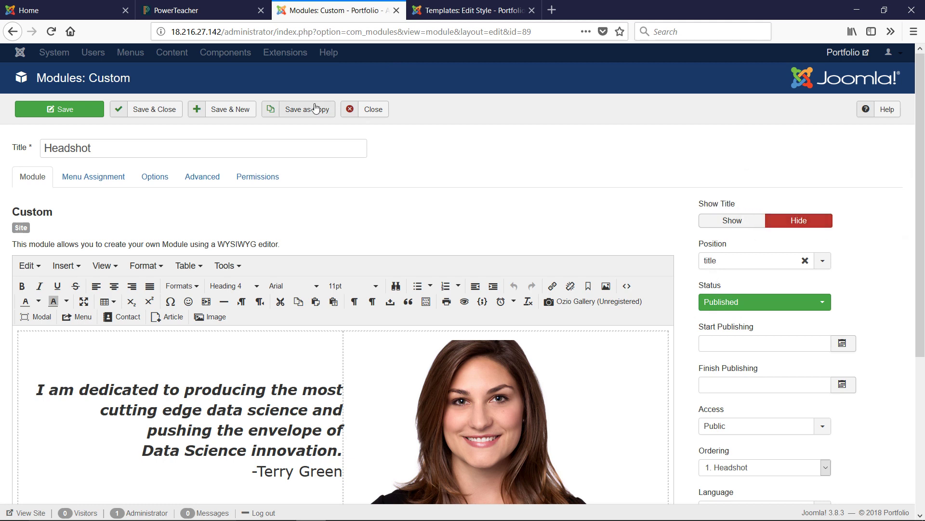
- Confirm the Headshot module is assigned only to Home and Save & Close it
left_click(93, 176)
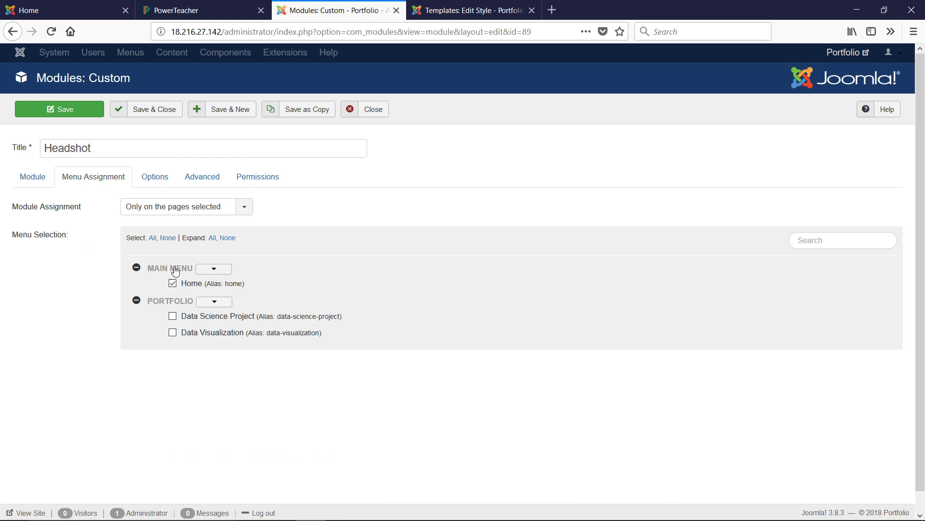
left_click(173, 284)
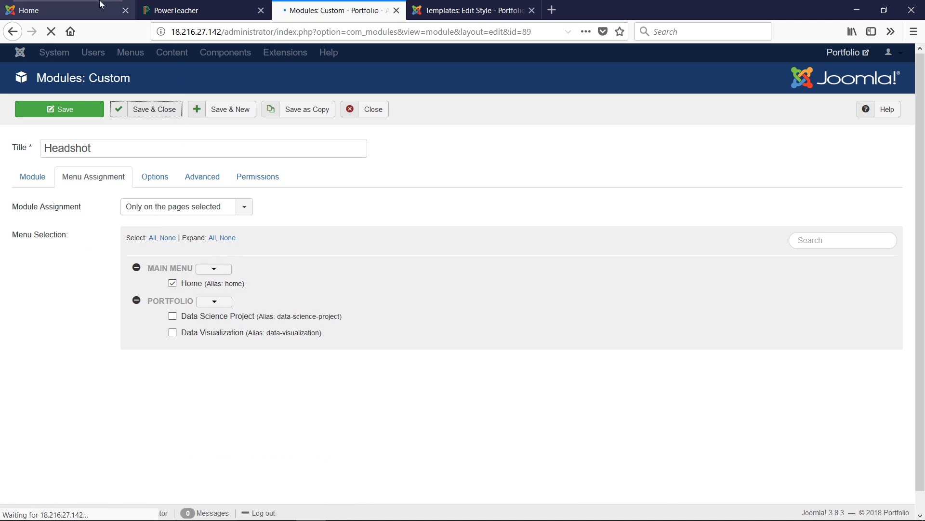
left_click(145, 109)
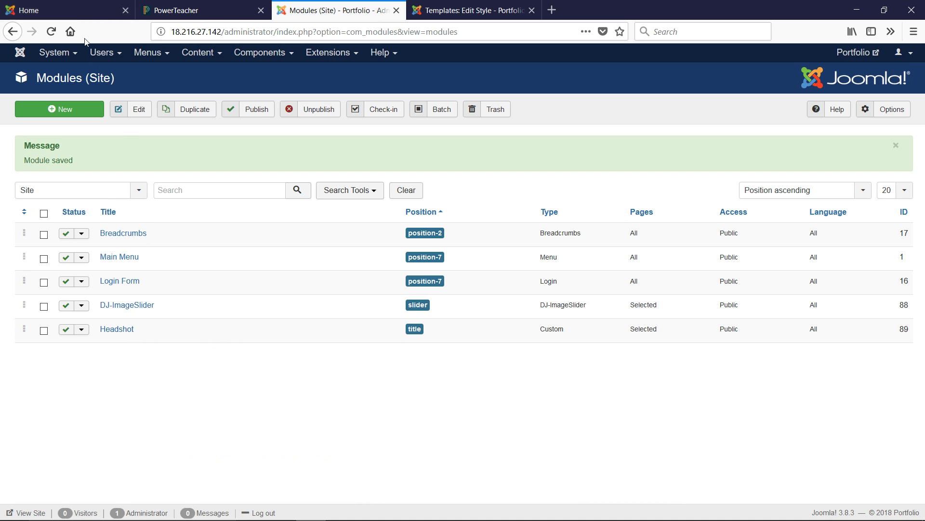
- View the public homepage showing the slideshow with the headshot photo beneath it
left_click(59, 10)
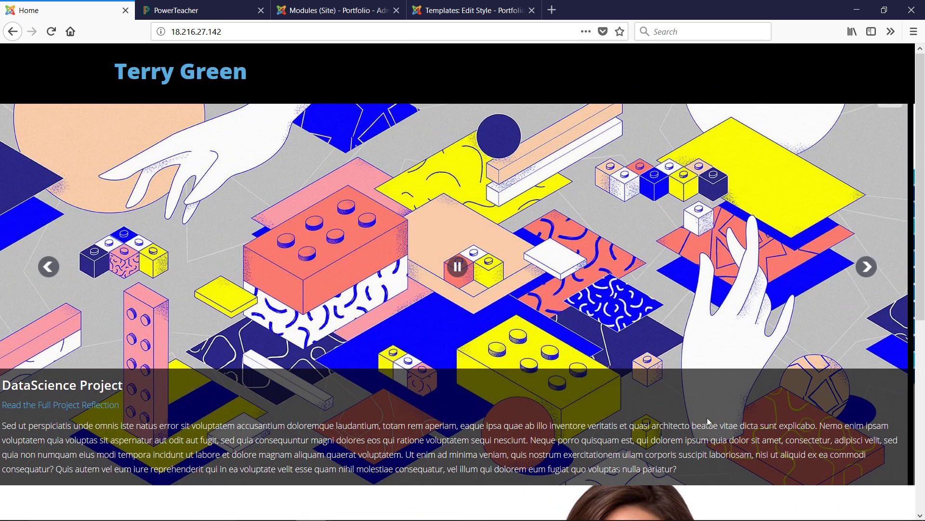
scroll("down", 3)
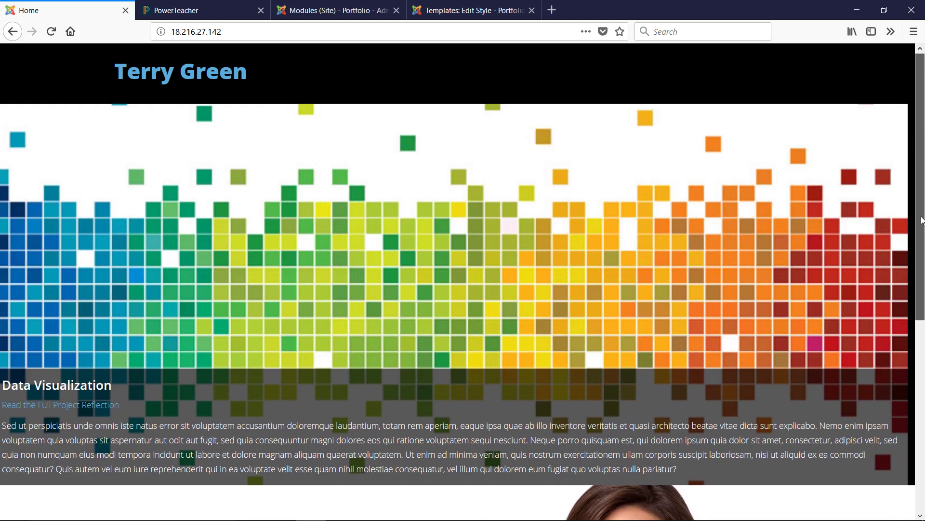
scroll("down", 3)
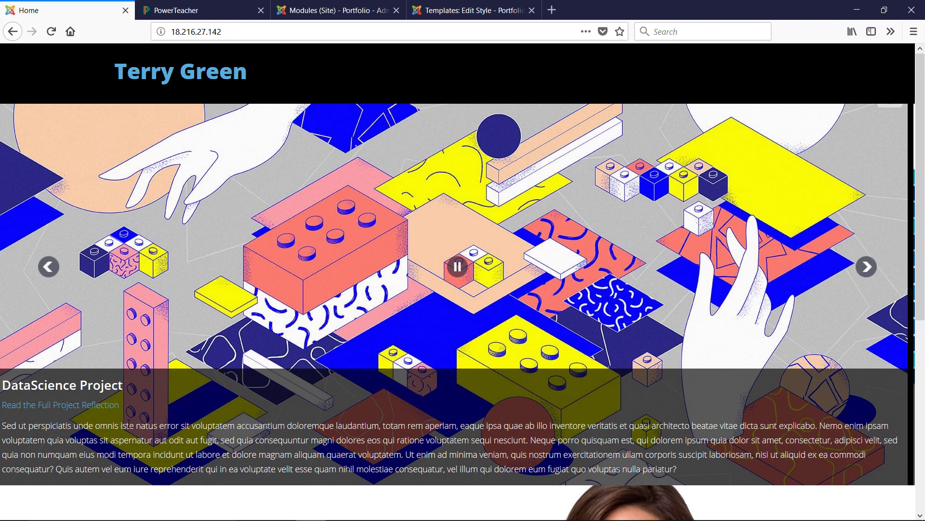
mouse_move(81, 405)
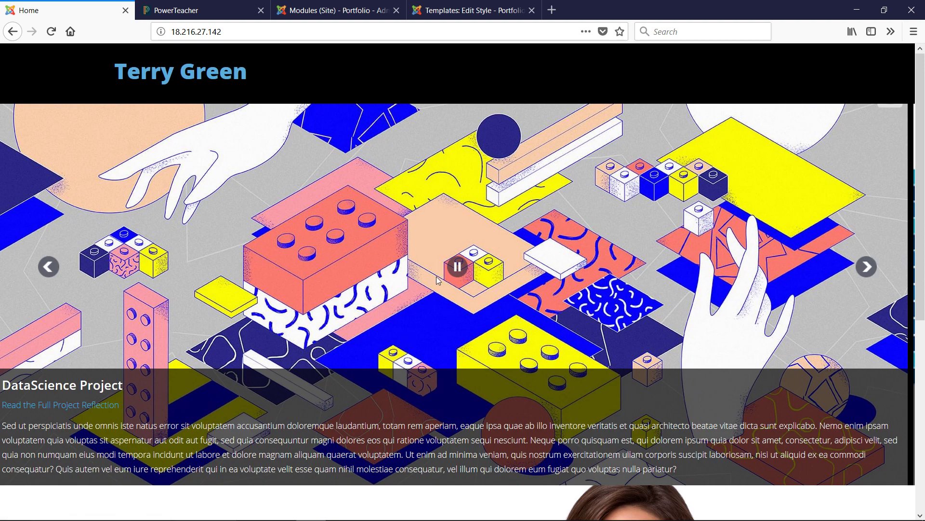
mouse_move(542, 208)
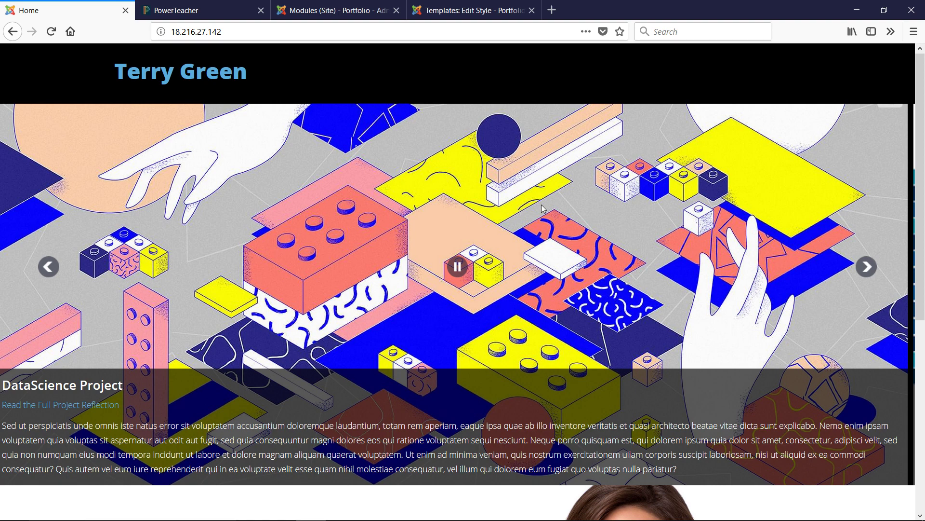
mouse_move(790, 357)
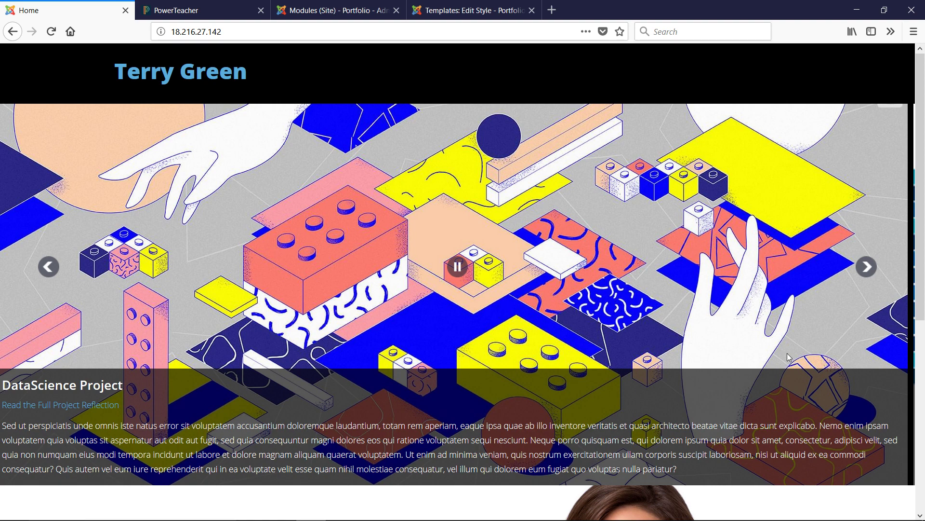